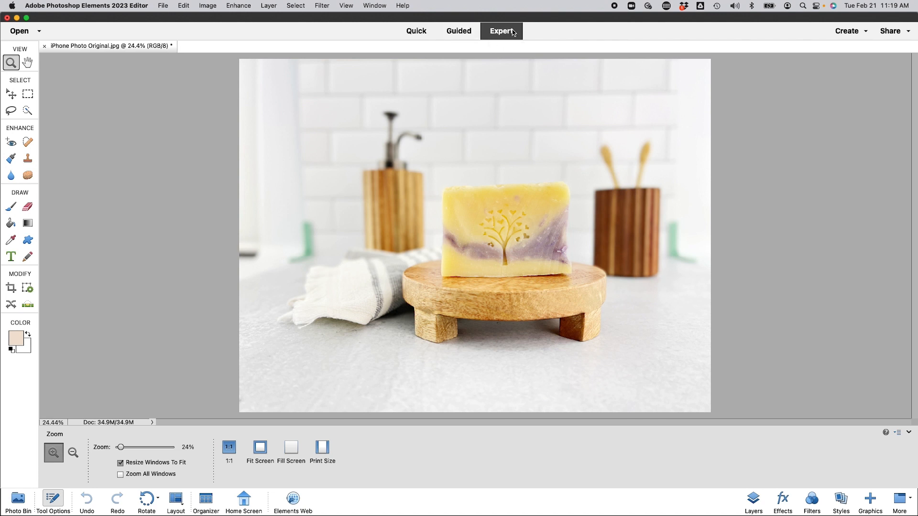
mouse_move(200, 323)
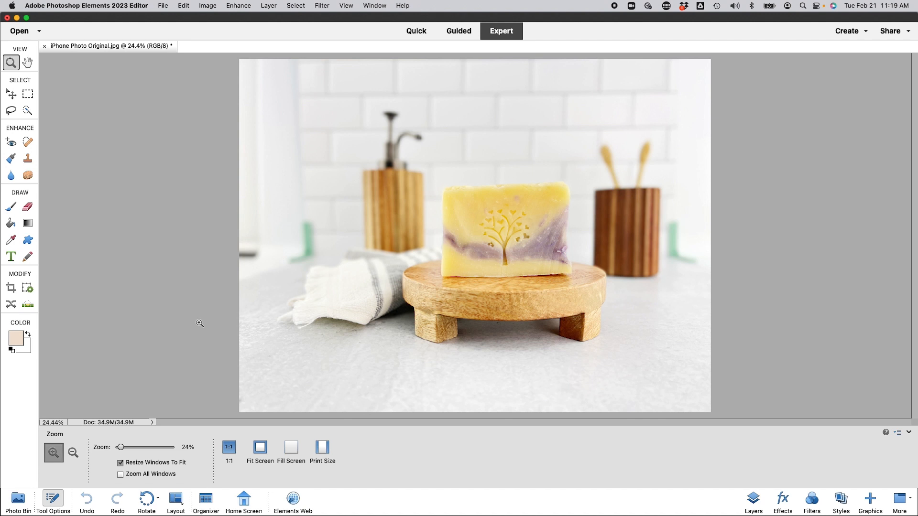
mouse_move(33, 257)
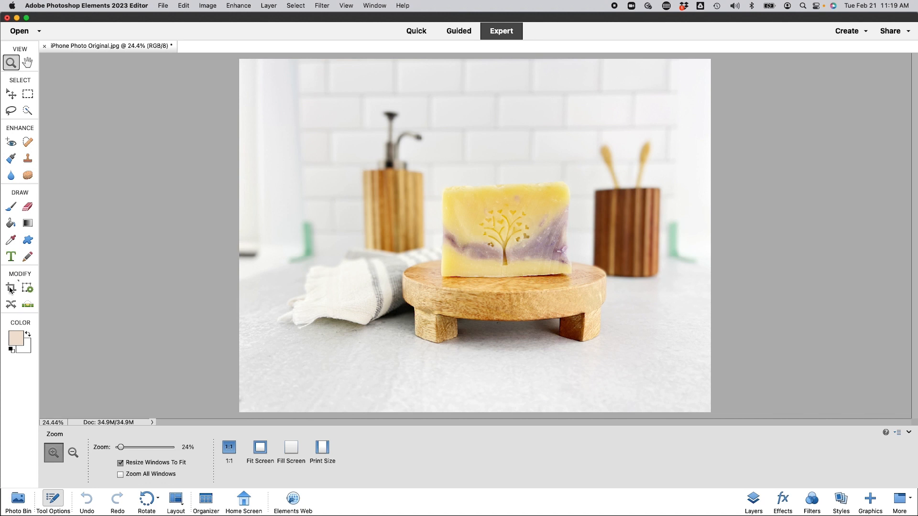
Step: Pick the Crop tool and set a custom 5 × 4 inch crop ratio
click(10, 287)
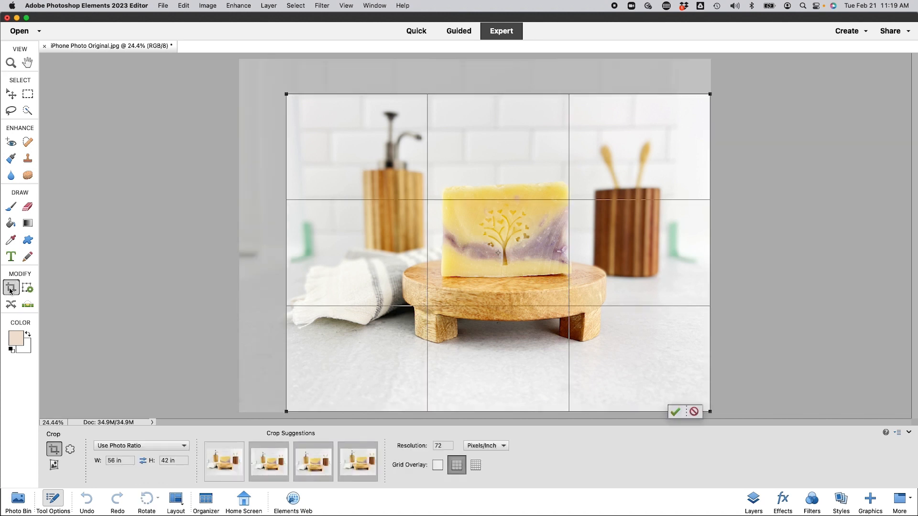
click(140, 446)
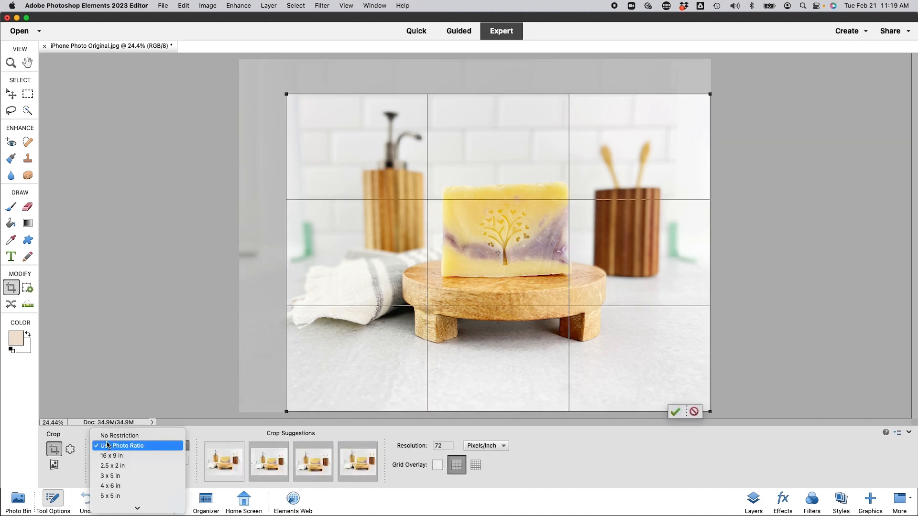
mouse_move(121, 446)
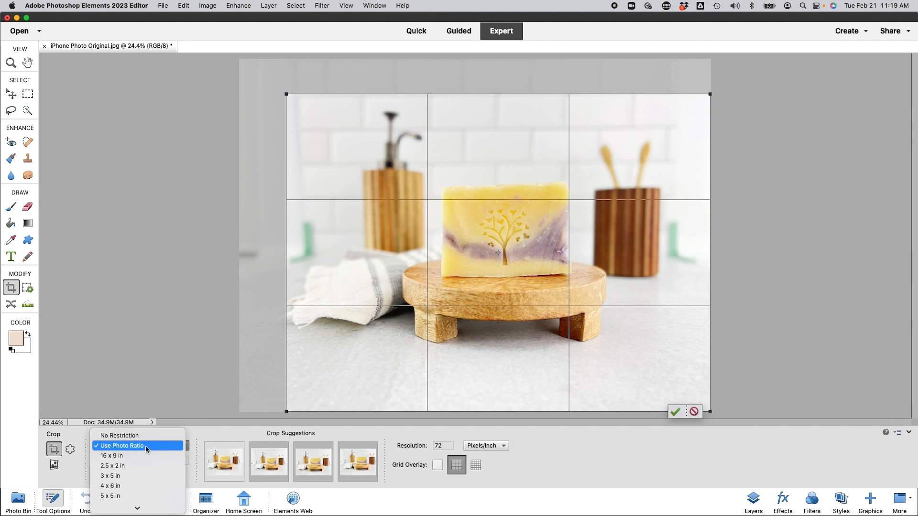
mouse_move(138, 425)
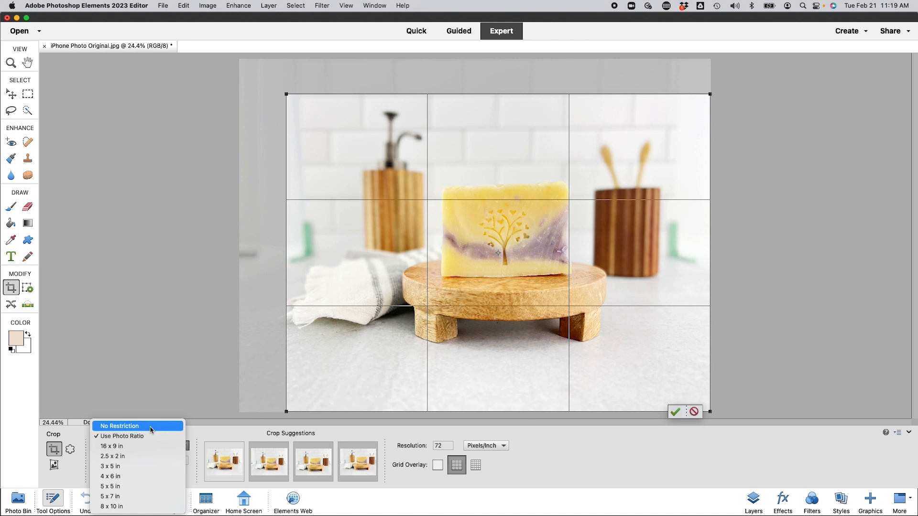
click(119, 426)
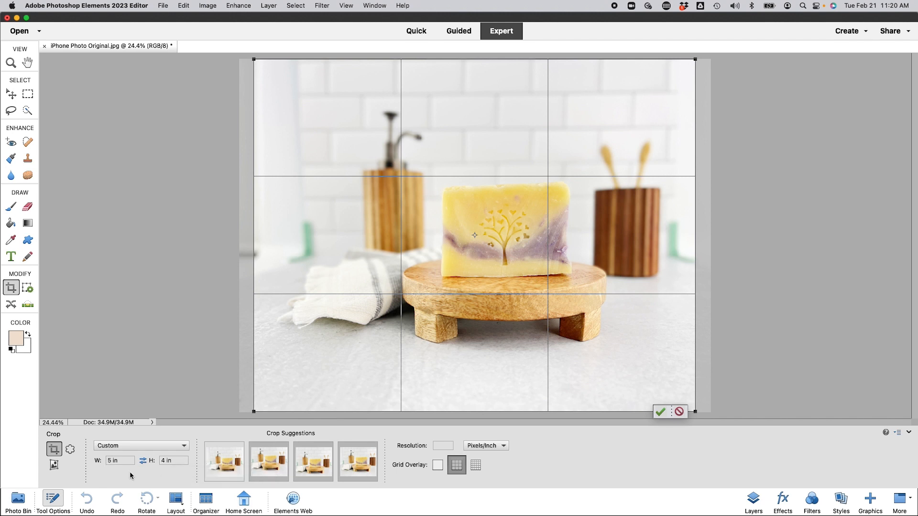
mouse_move(257, 63)
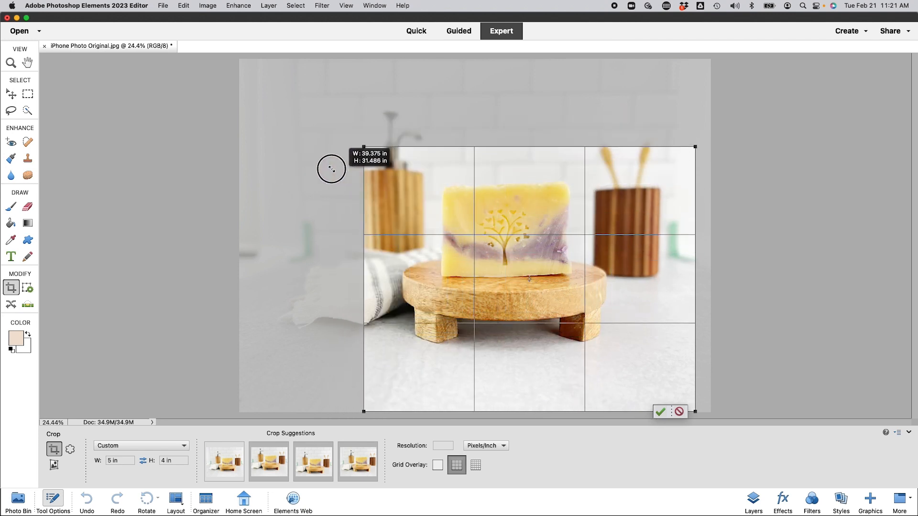
Step: Drag the crop corner inward around the soap and stand, then commit the crop
drag(331, 169, 372, 206)
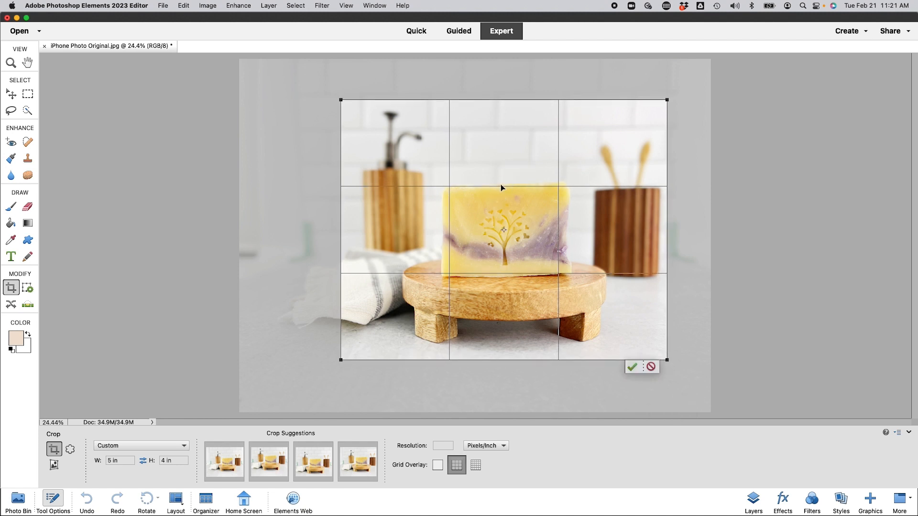
click(649, 367)
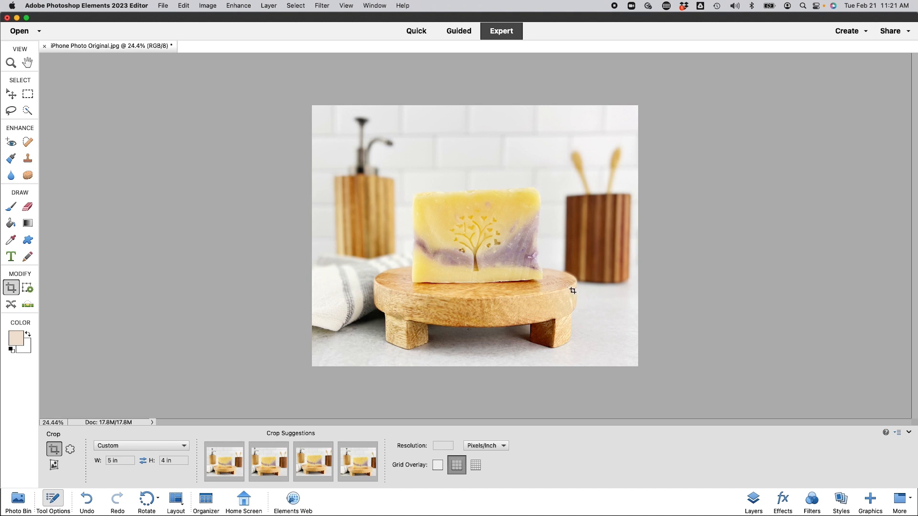
mouse_move(579, 293)
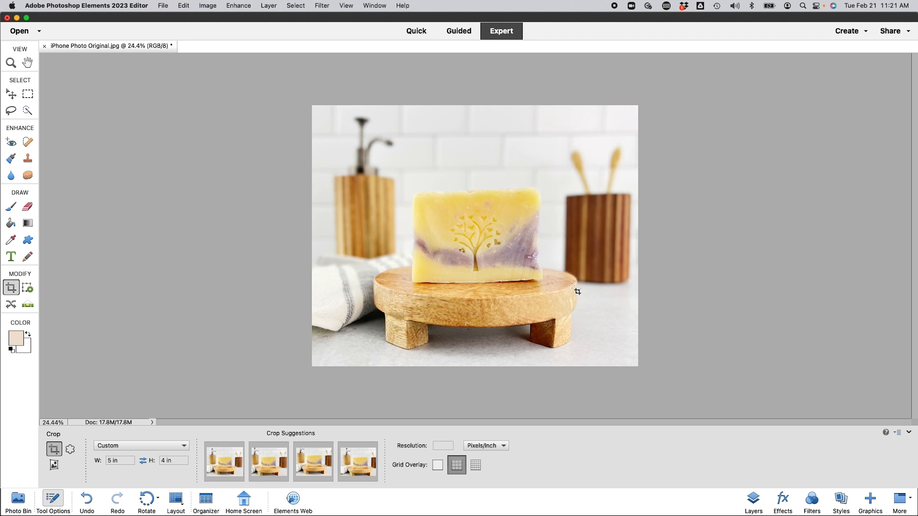
Step: Open File > Save for Web for the cropped soap photo
click(162, 5)
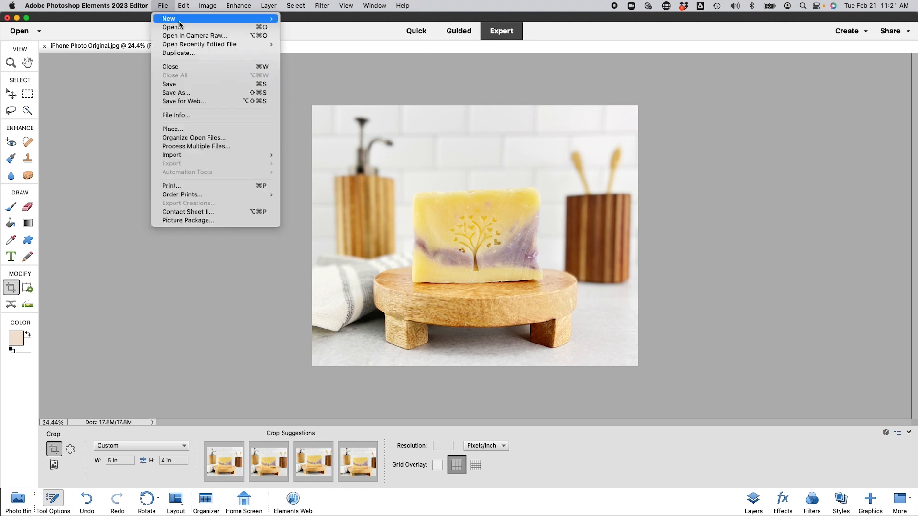
mouse_move(183, 101)
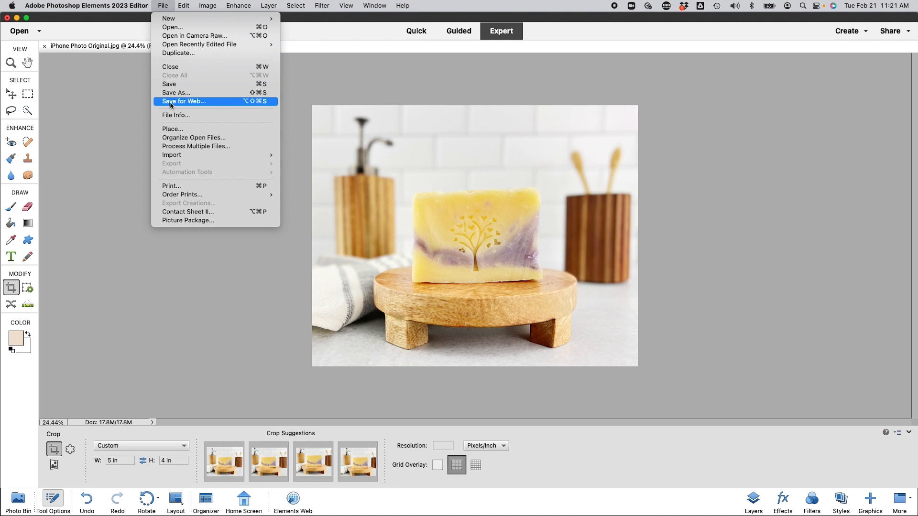
click(184, 101)
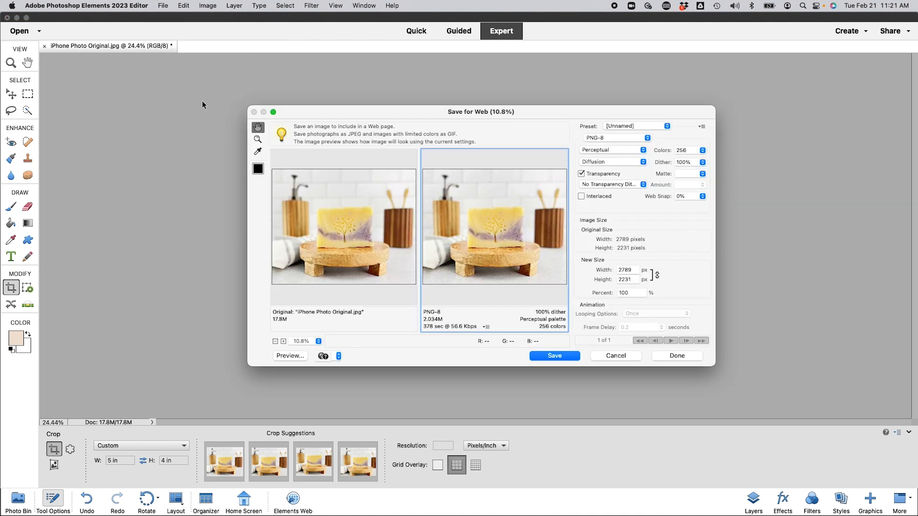
mouse_move(526, 187)
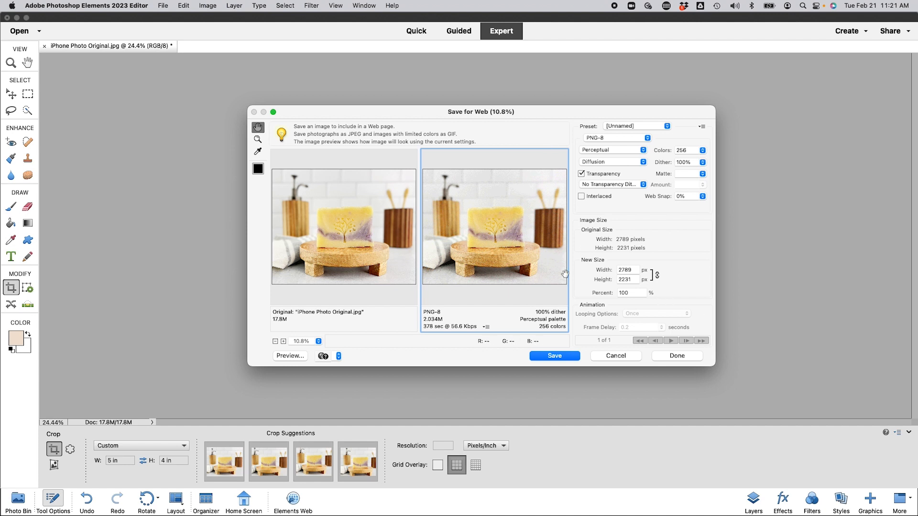
mouse_move(350, 272)
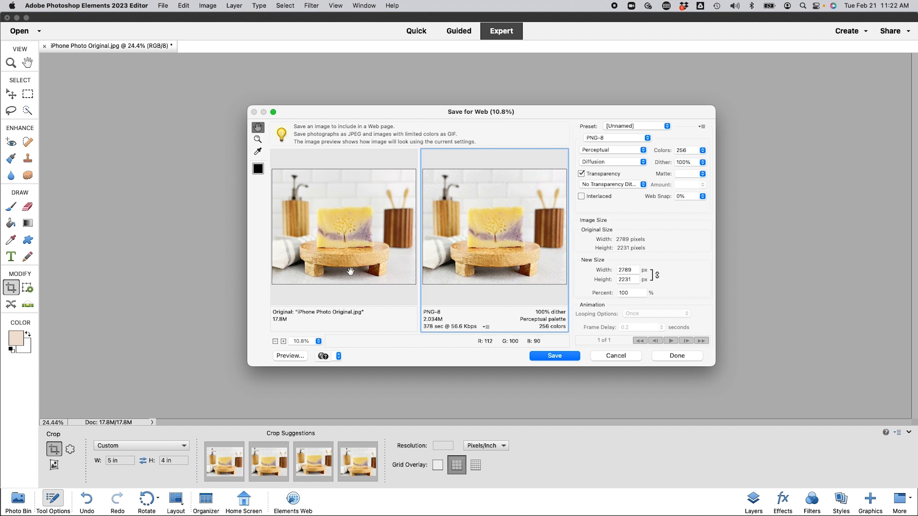
mouse_move(599, 144)
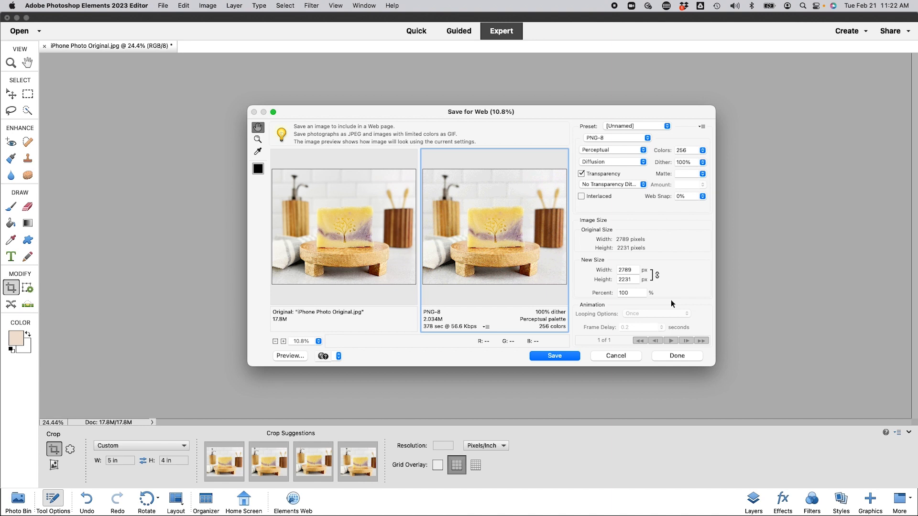
mouse_move(581, 286)
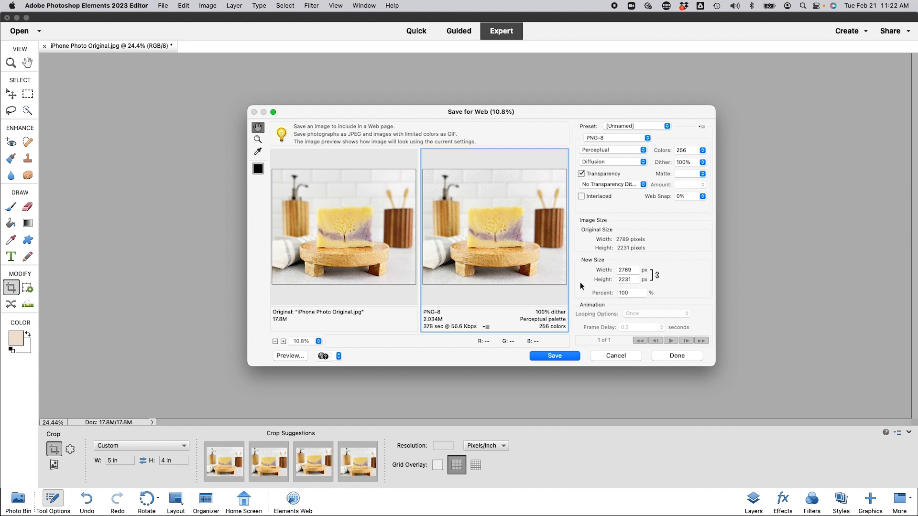
mouse_move(599, 262)
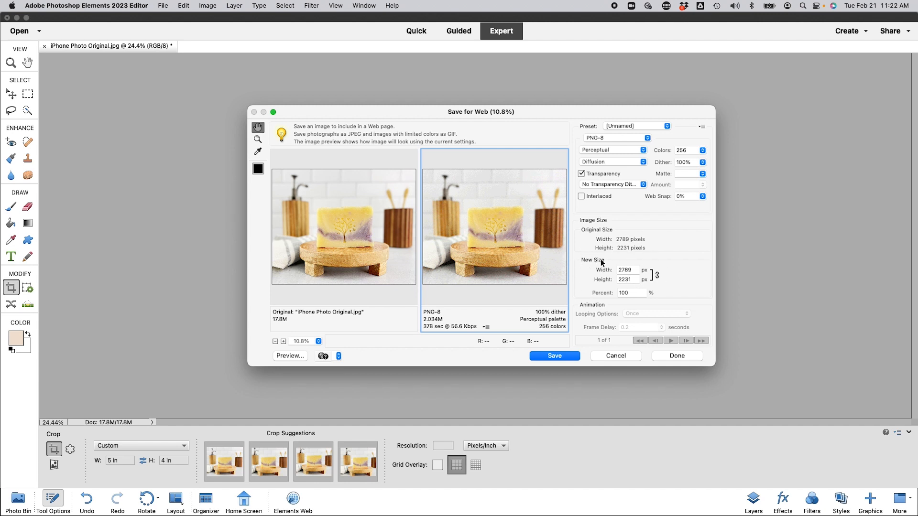
mouse_move(607, 240)
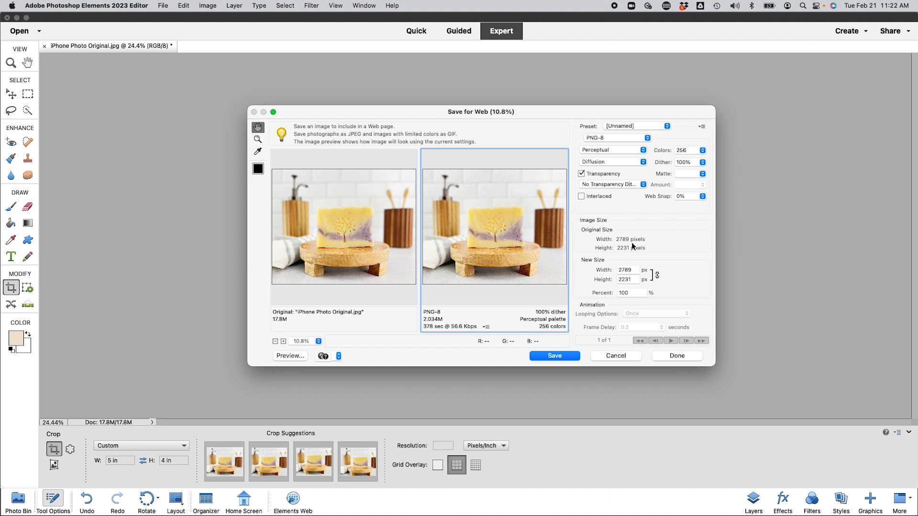
mouse_move(641, 282)
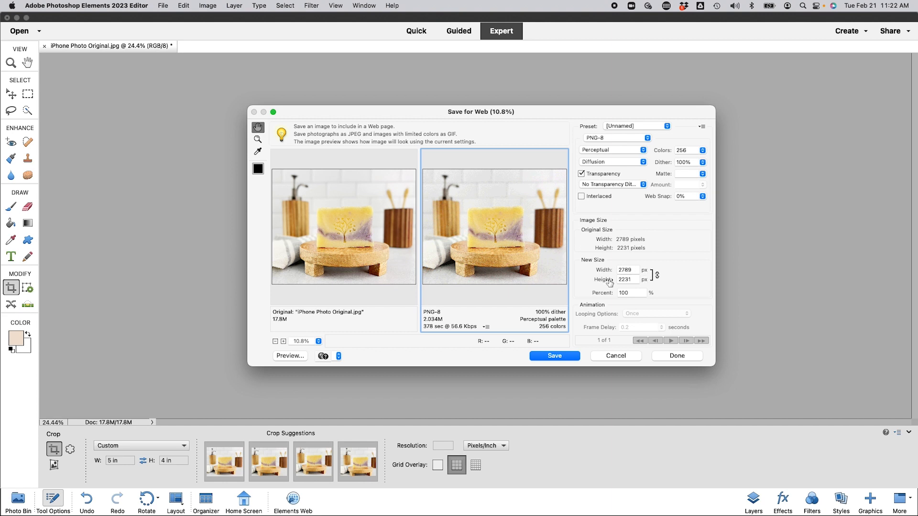
mouse_move(623, 279)
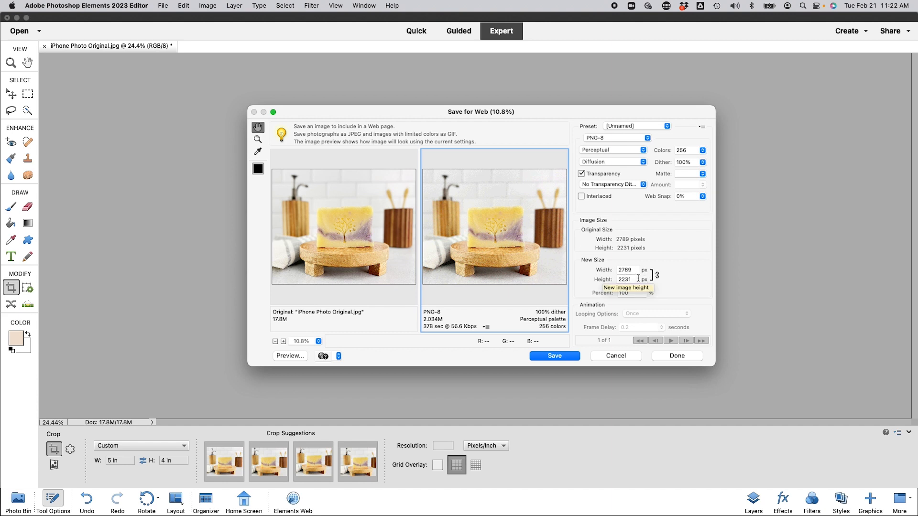
mouse_move(613, 277)
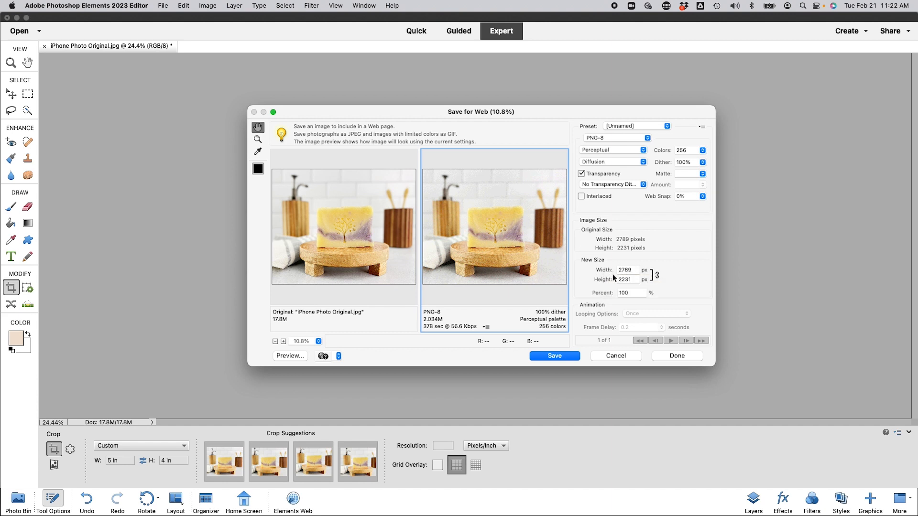
mouse_move(618, 278)
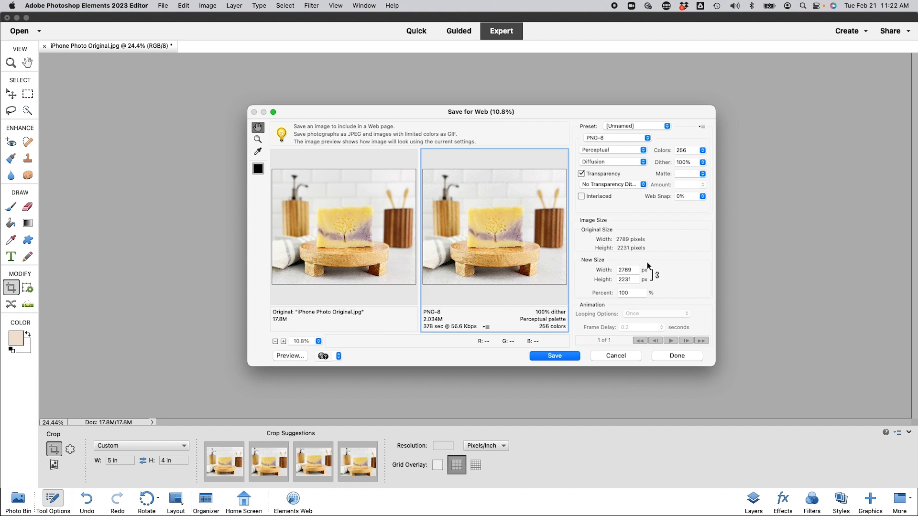
mouse_move(515, 214)
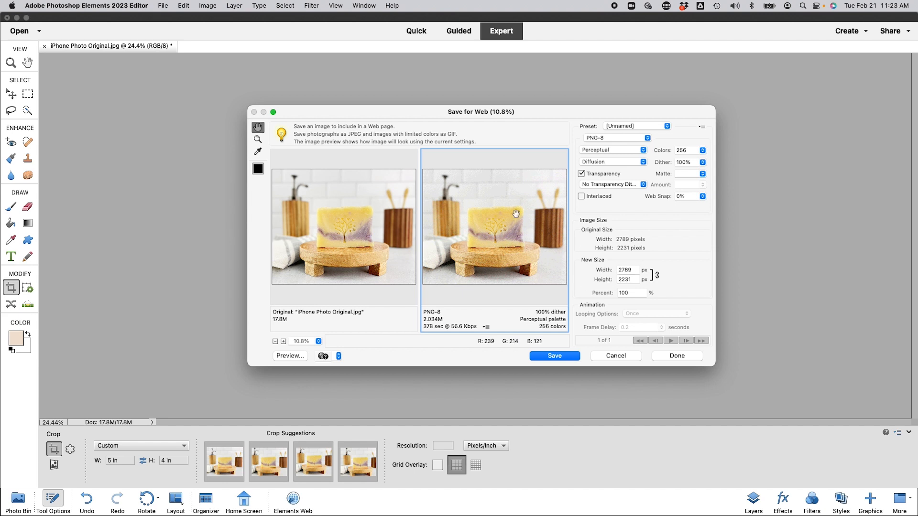
mouse_move(634, 287)
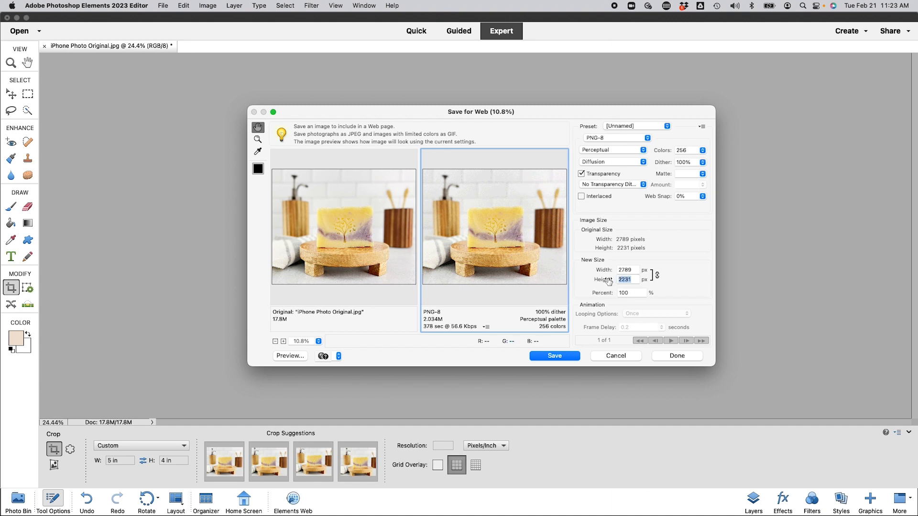
mouse_move(657, 288)
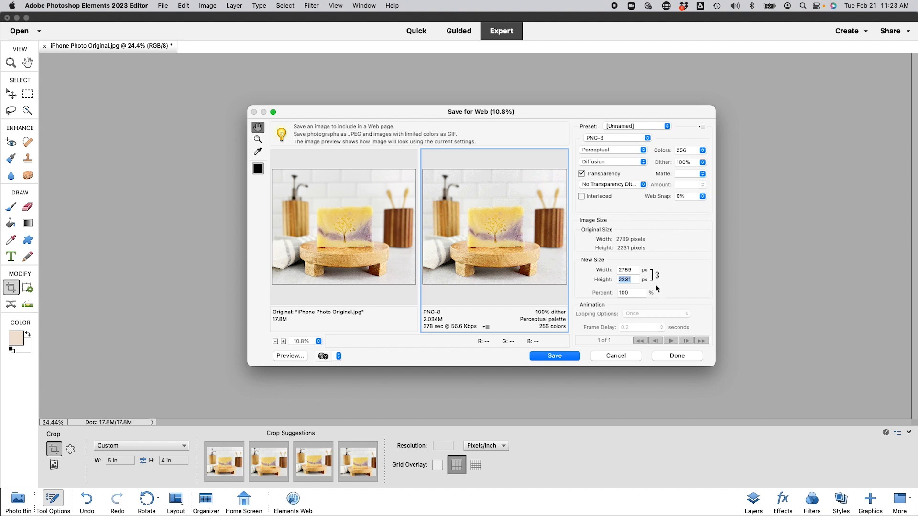
mouse_move(657, 275)
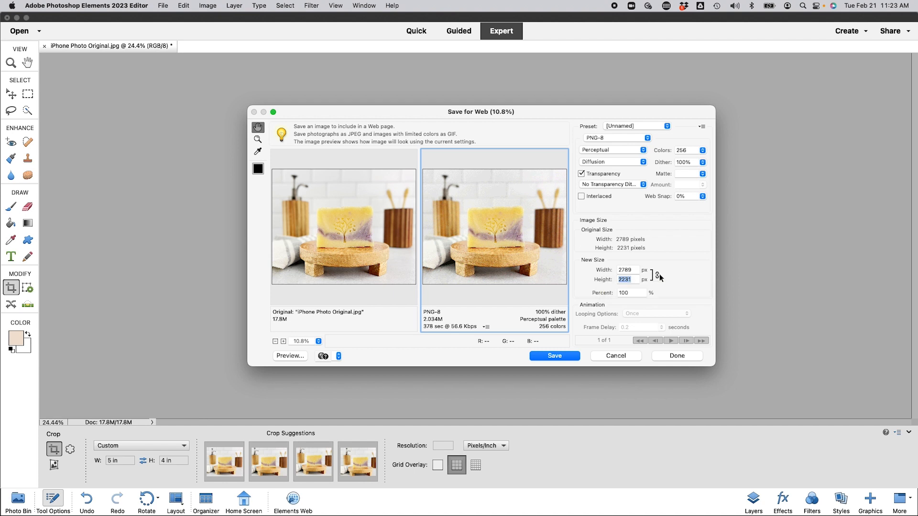
mouse_move(658, 278)
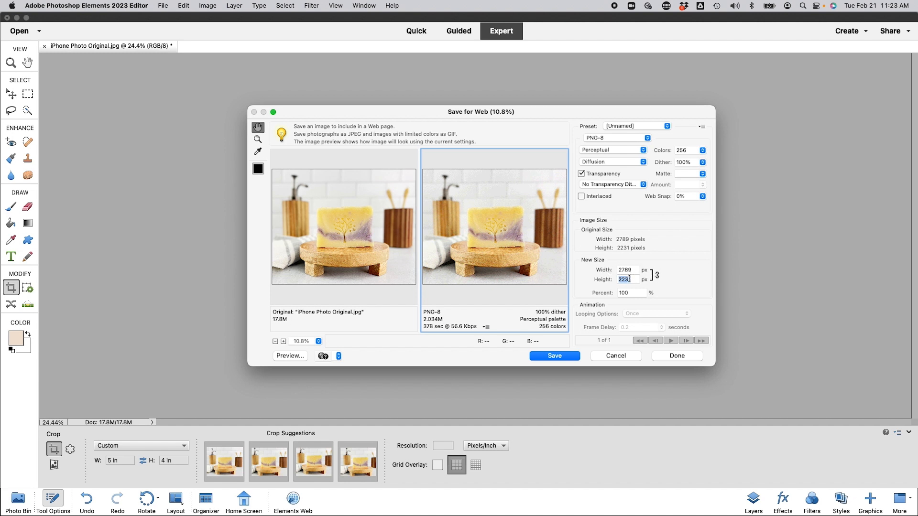
mouse_move(657, 278)
text(2000)
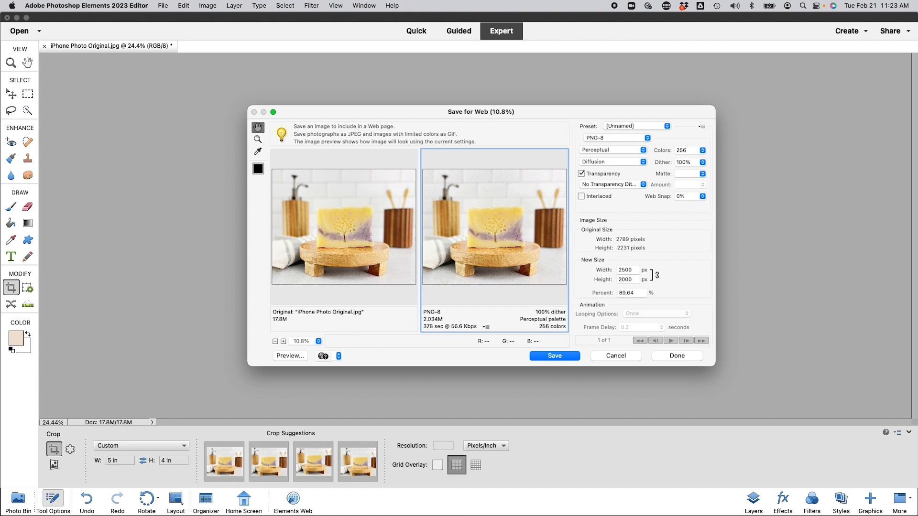
mouse_move(649, 270)
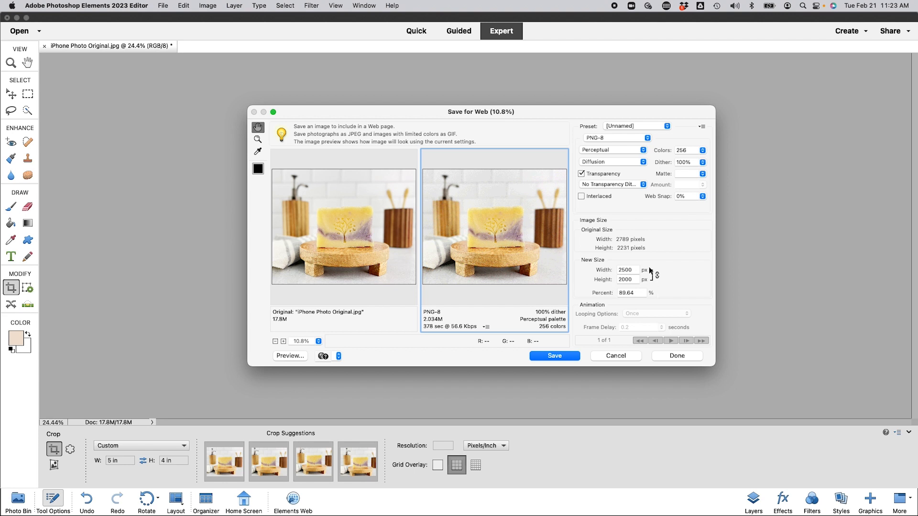
mouse_move(644, 282)
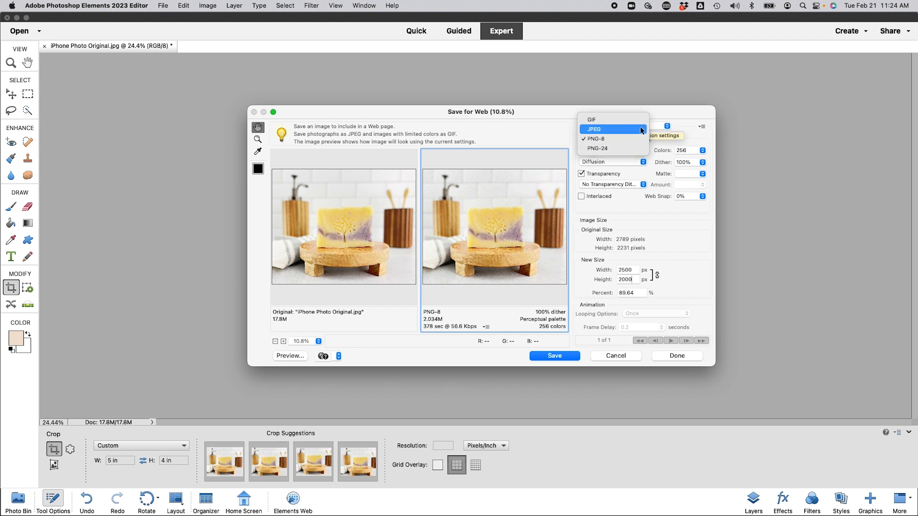
Step: Set the web export format to JPEG with the Very High preset at quality 80
click(593, 129)
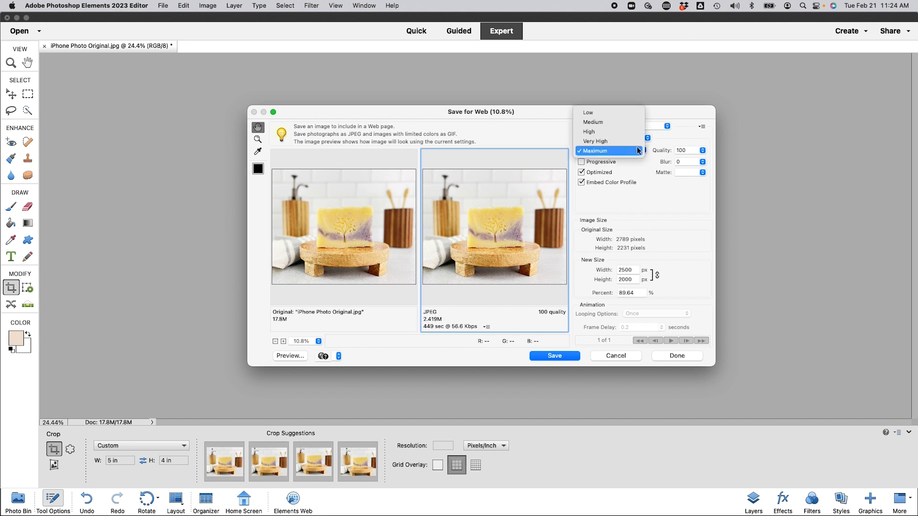
click(594, 141)
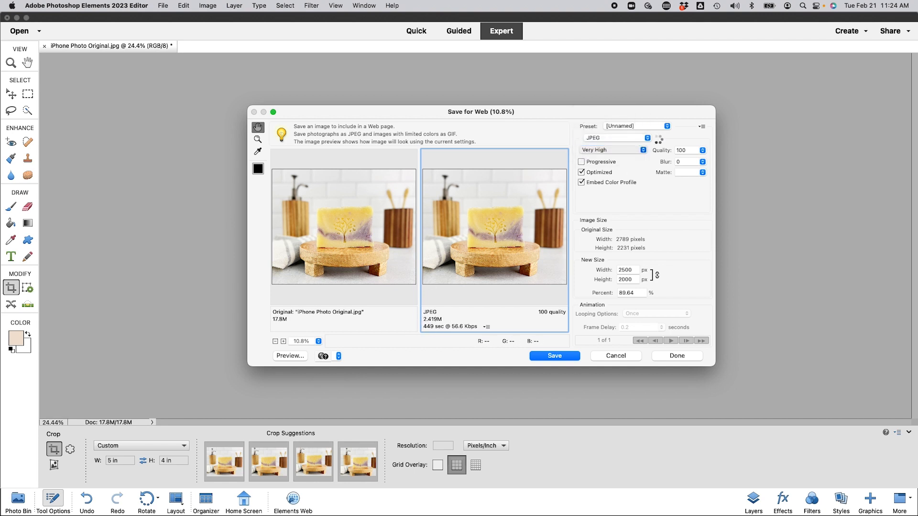
text(80)
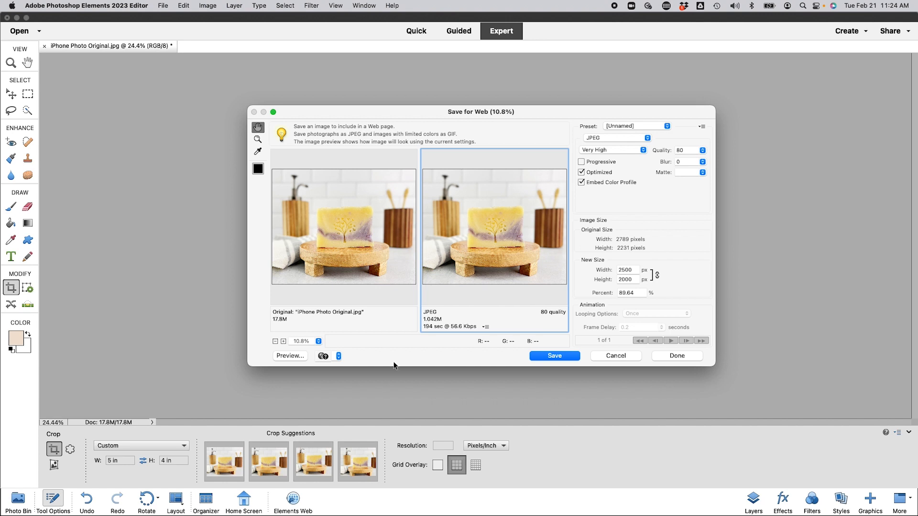
mouse_move(439, 320)
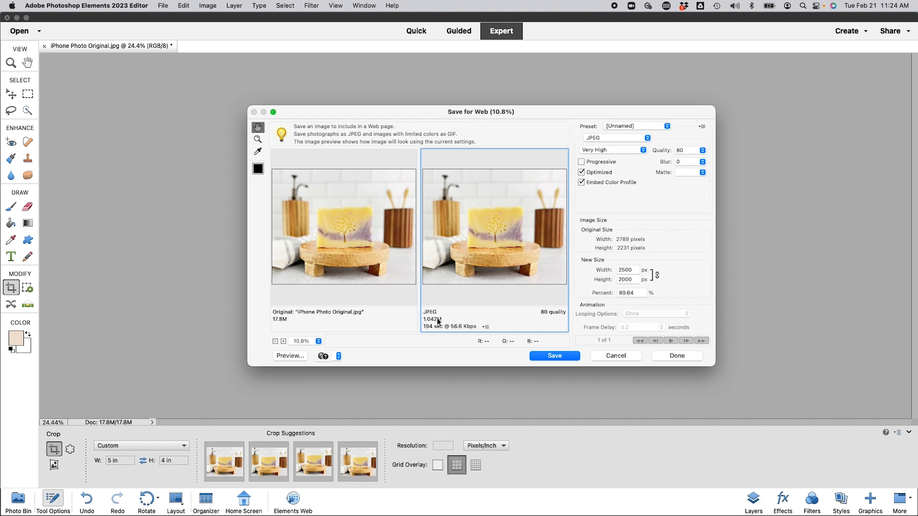
mouse_move(556, 269)
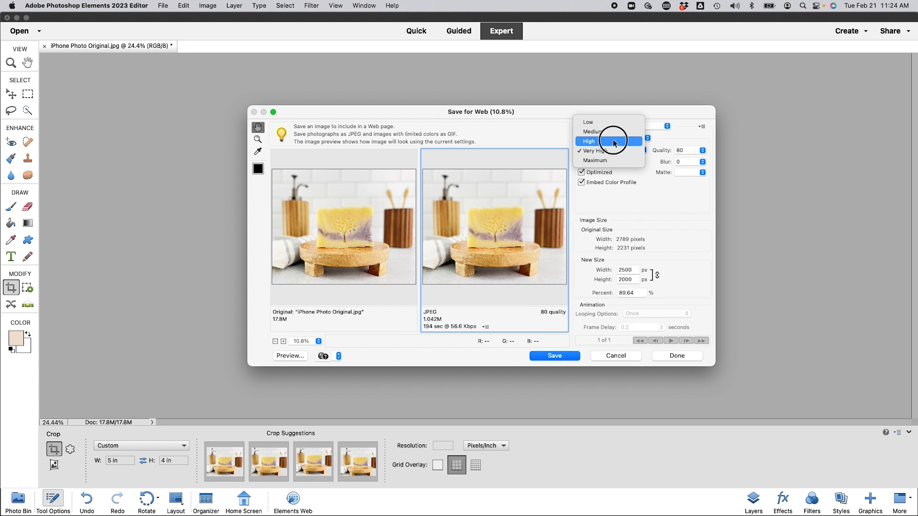
Step: Choose the High preset so JPEG quality becomes 60, about 537 KB
click(588, 141)
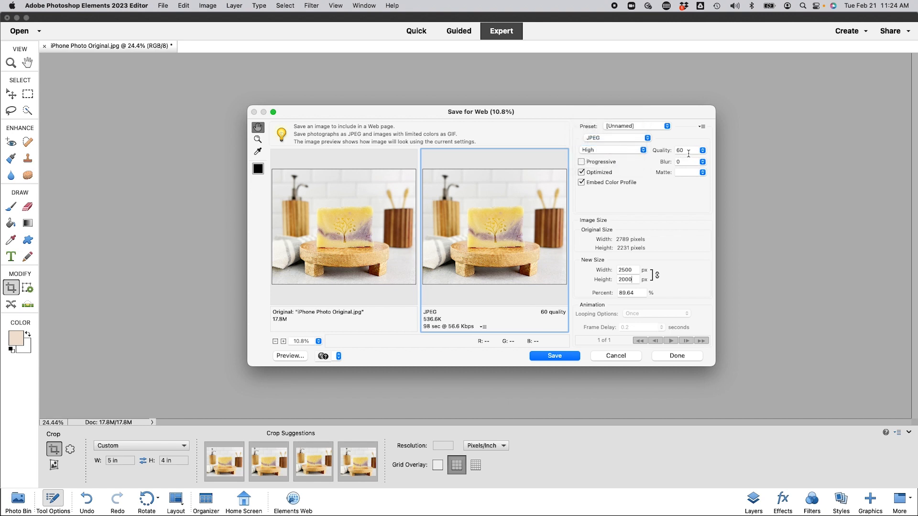
mouse_move(417, 321)
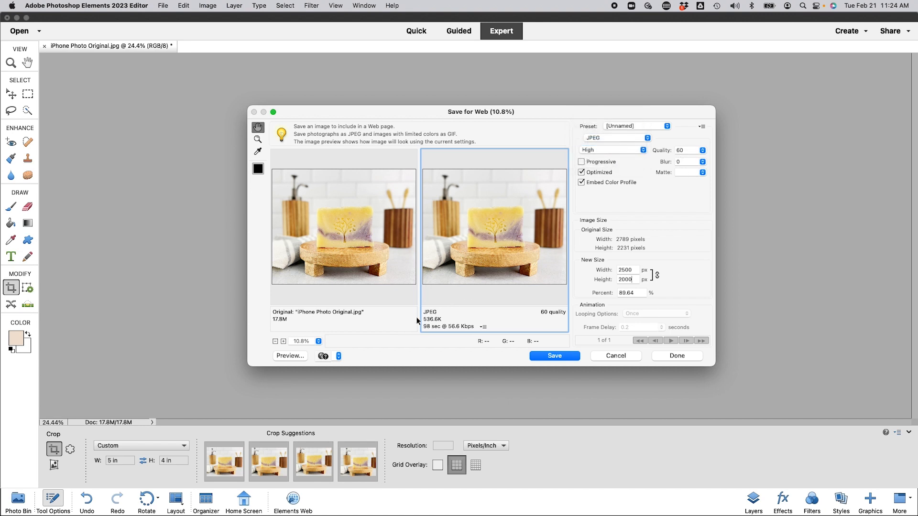
mouse_move(432, 323)
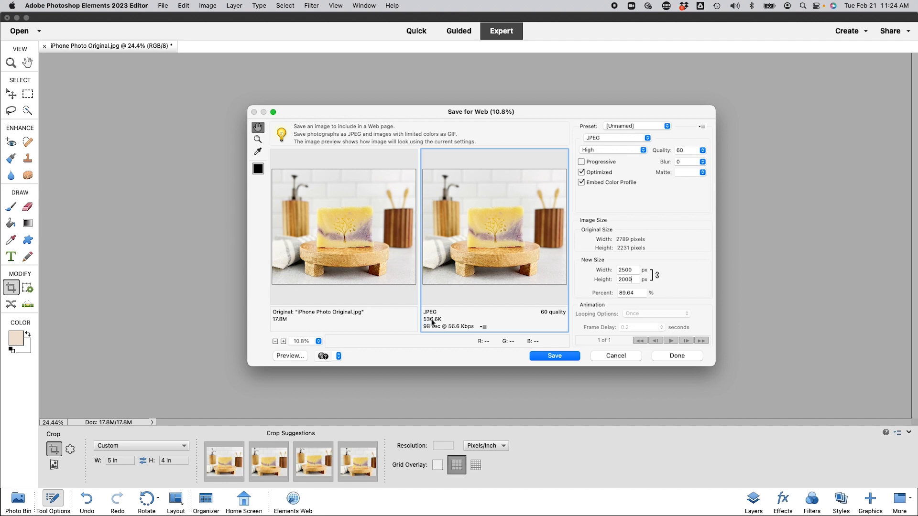
mouse_move(553, 318)
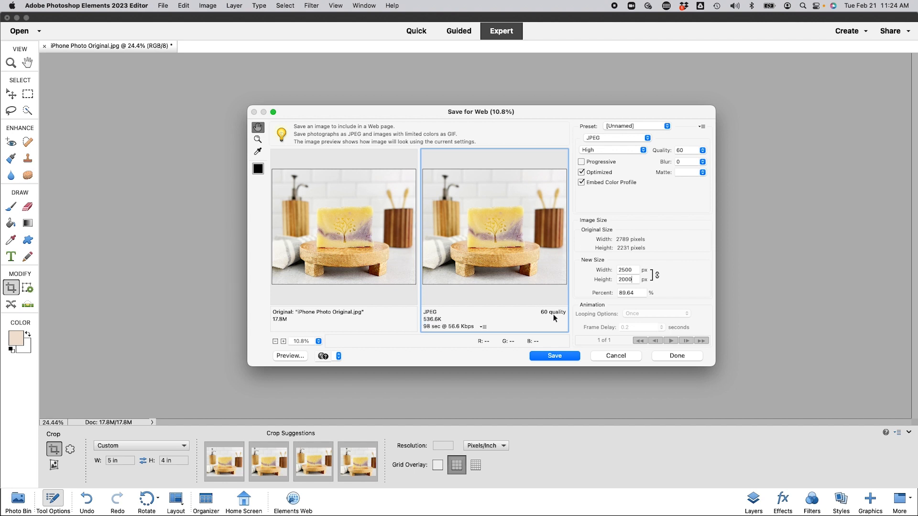
mouse_move(449, 326)
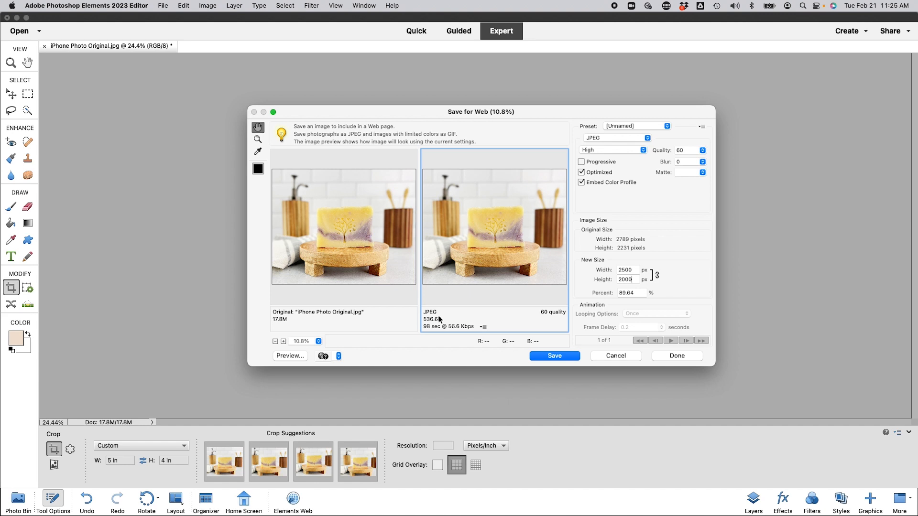
mouse_move(458, 320)
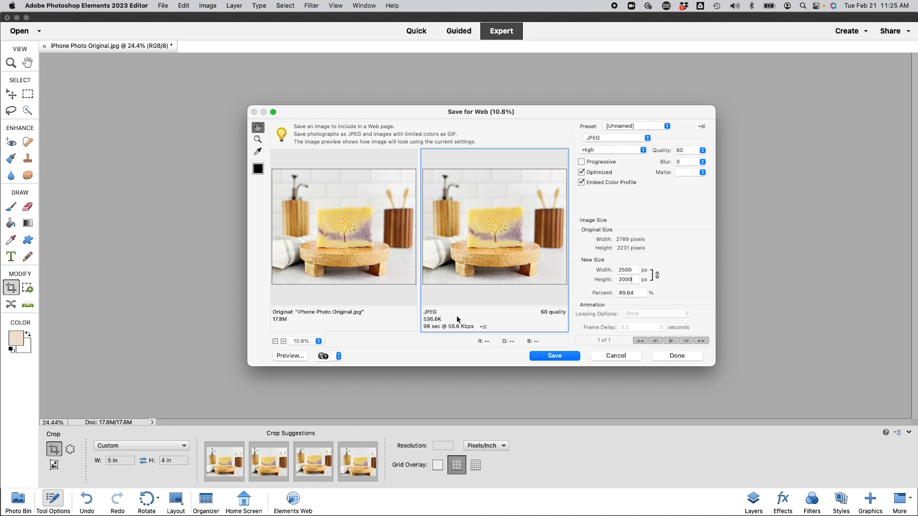
mouse_move(677, 282)
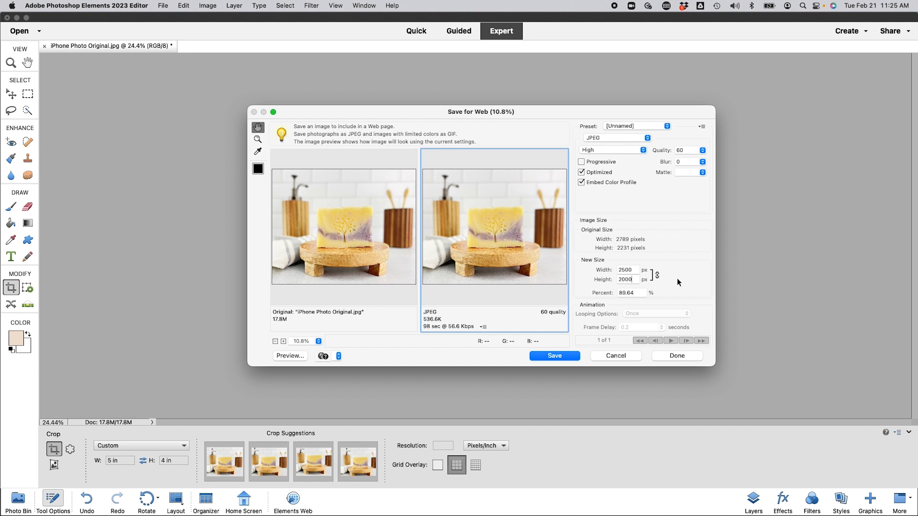
mouse_move(676, 281)
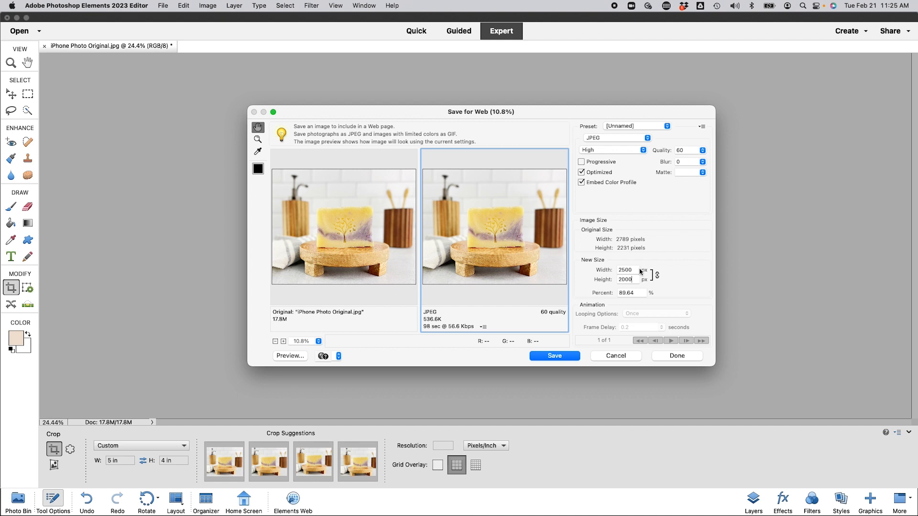
mouse_move(433, 333)
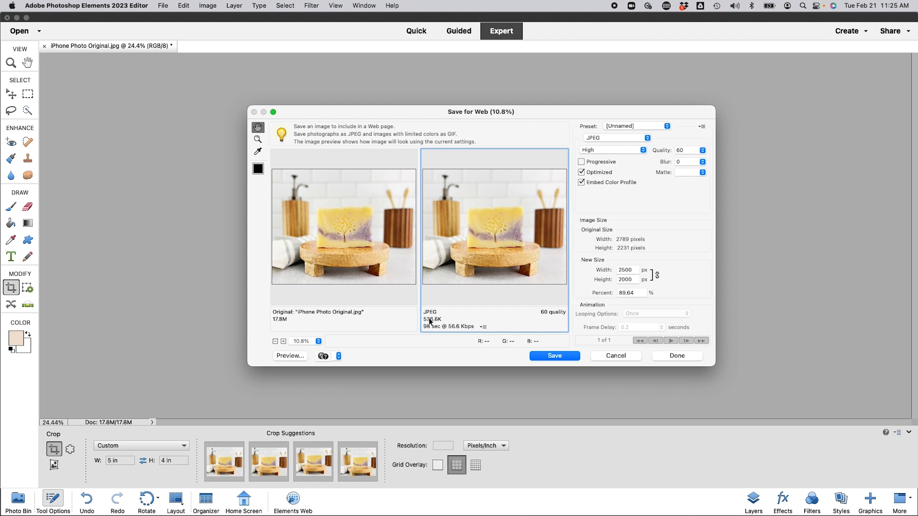
mouse_move(503, 312)
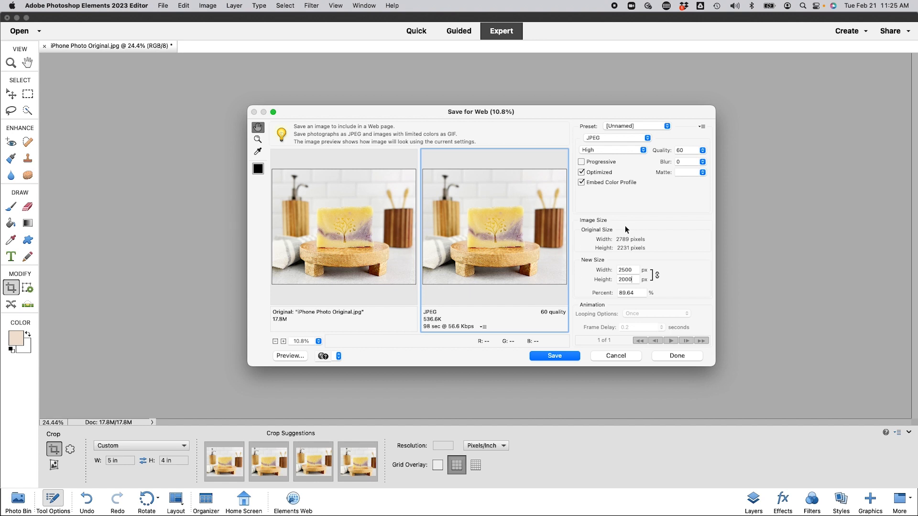
mouse_move(441, 242)
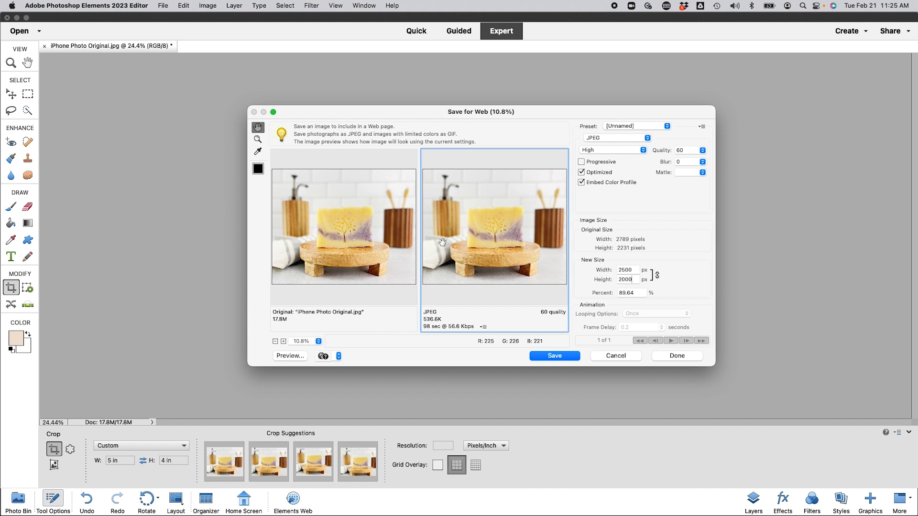
mouse_move(642, 254)
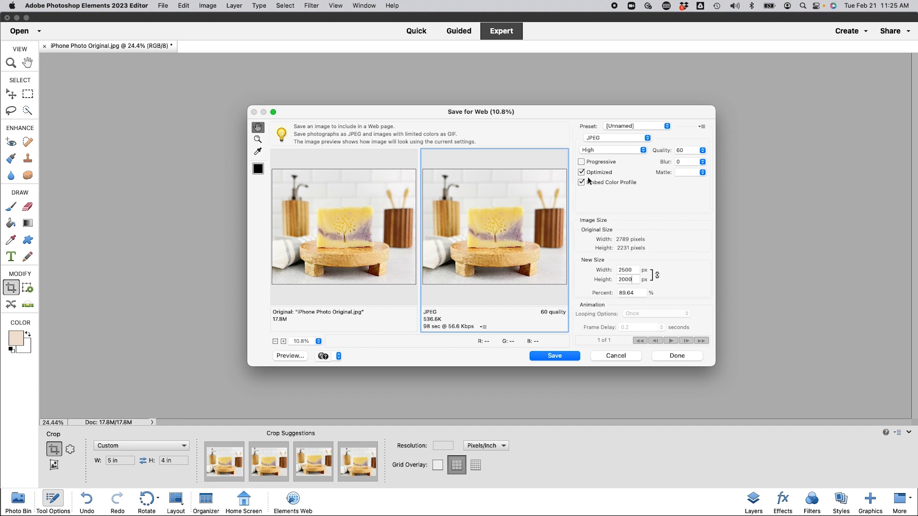
mouse_move(521, 376)
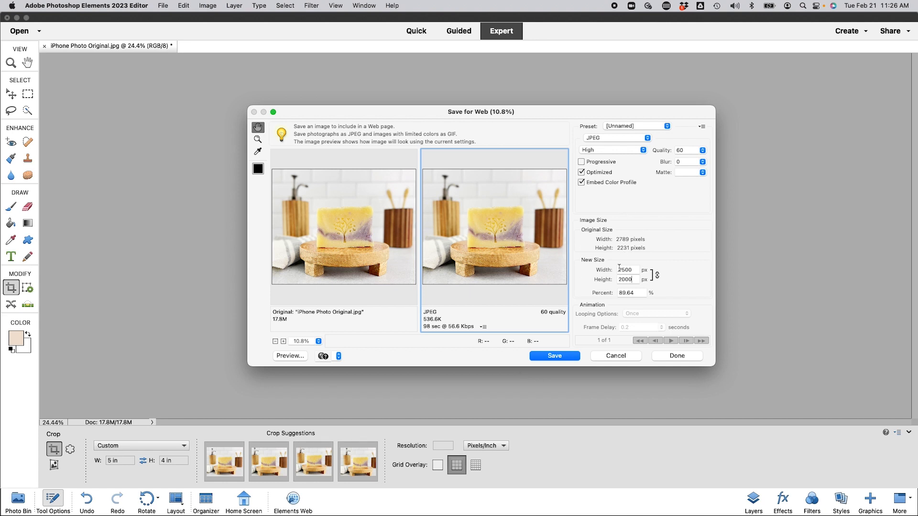
mouse_move(592, 182)
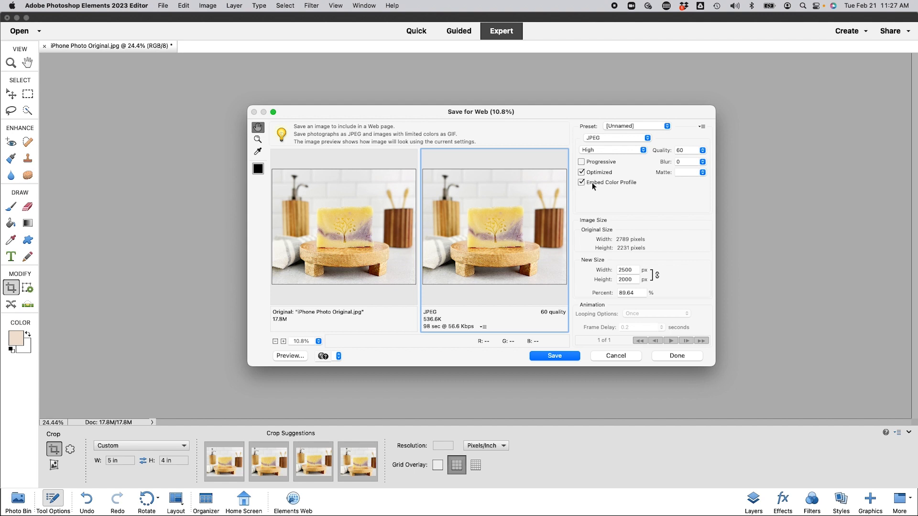
mouse_move(598, 201)
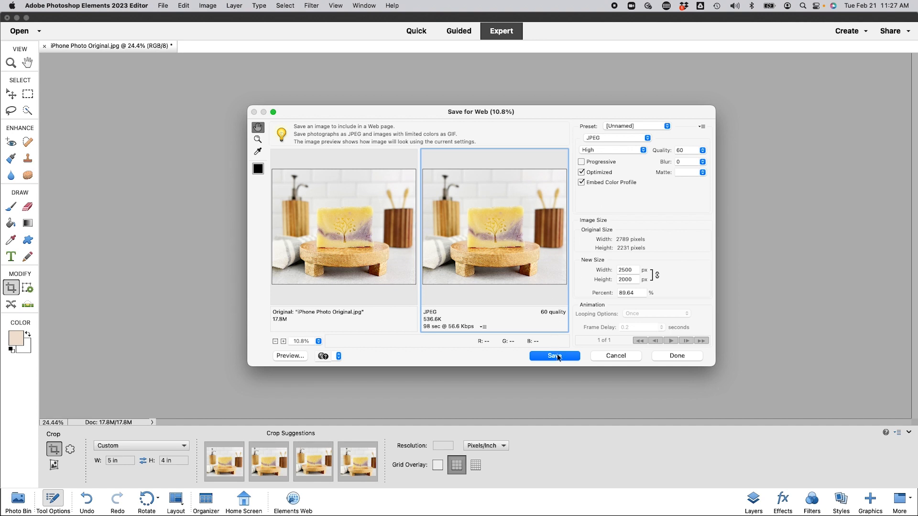
Step: Open Save Optimized As for the JPEG, proposing iPhone-Photo-Original.jpg in Sizing Images
click(553, 355)
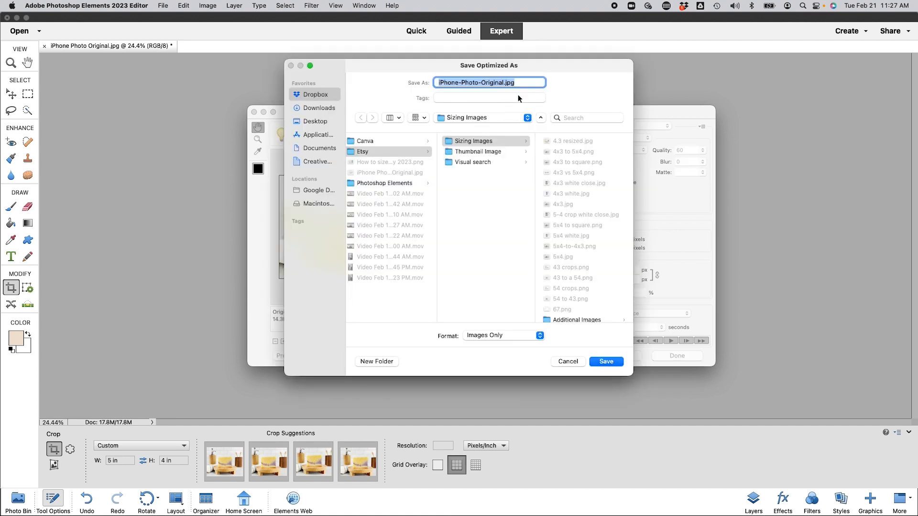
mouse_move(530, 365)
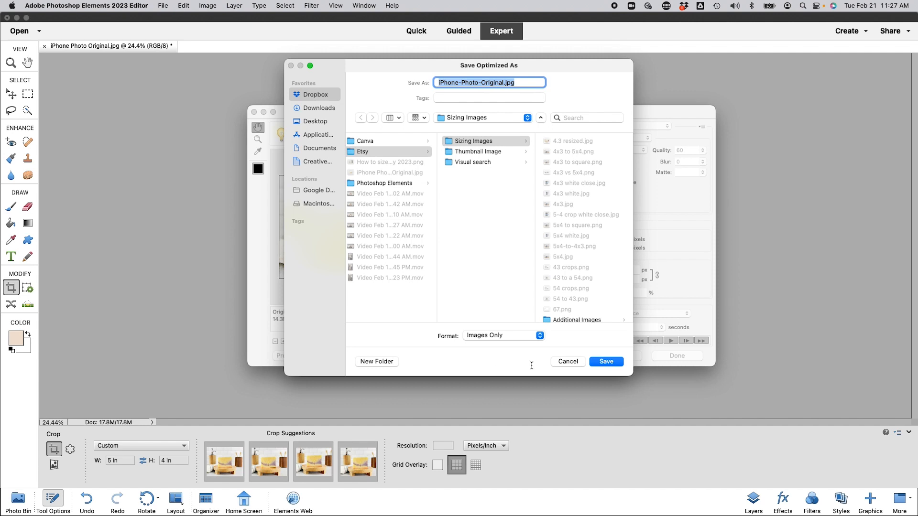